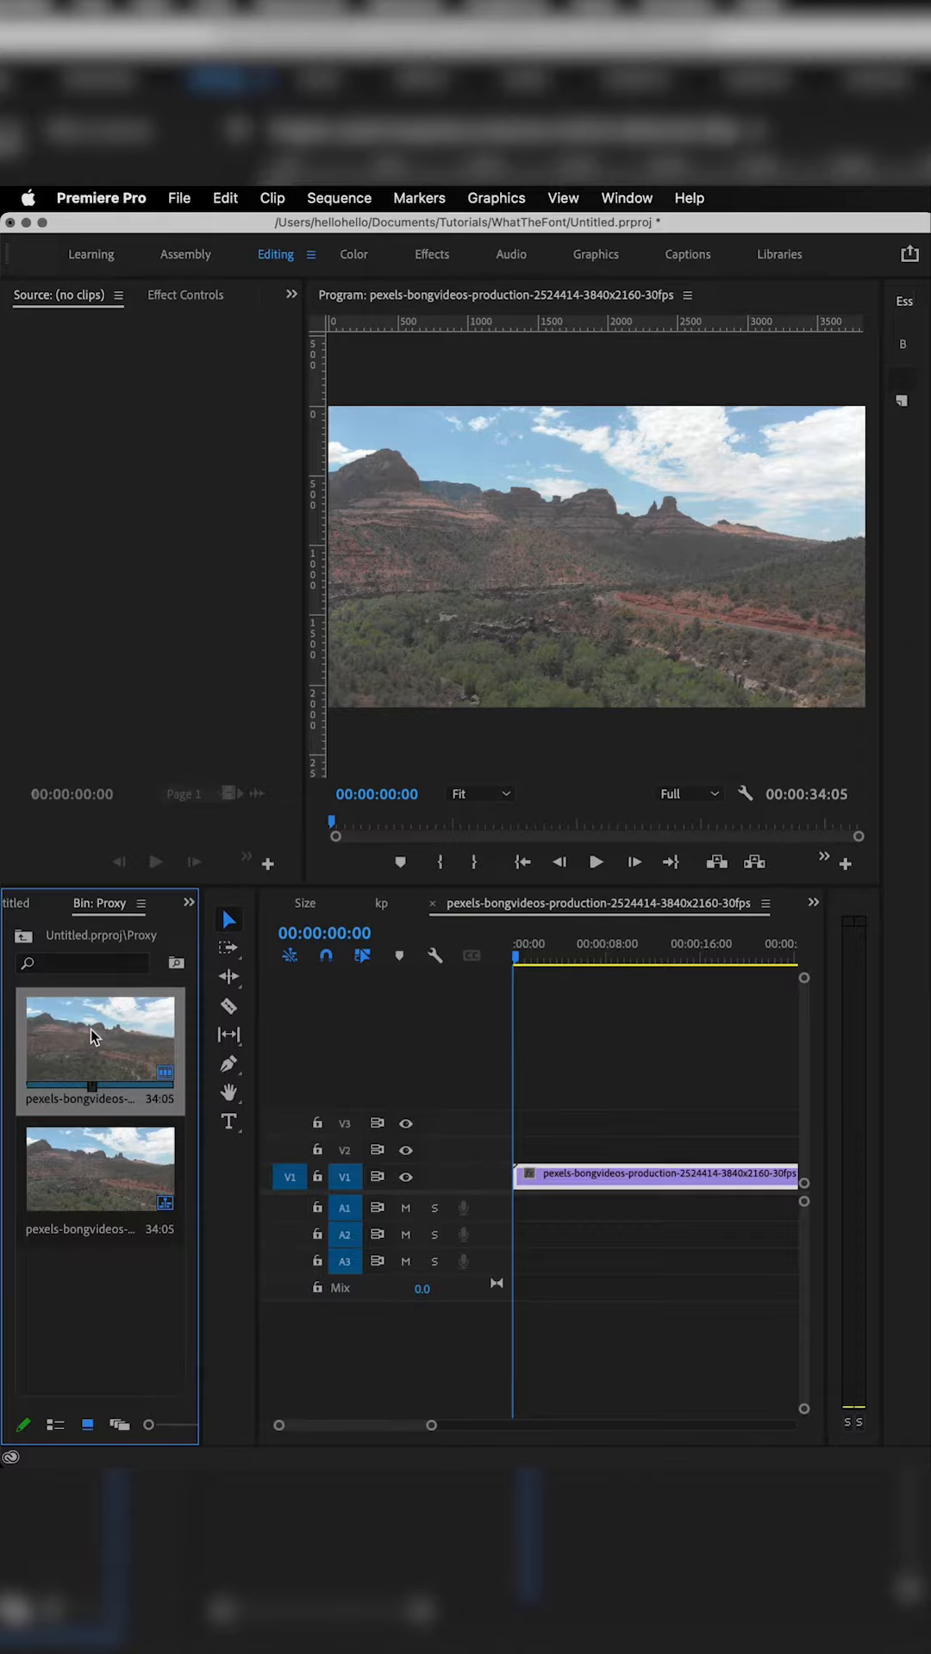
- Open Create Proxies for the 4K landscape clip from its context menu
right_click(99, 1044)
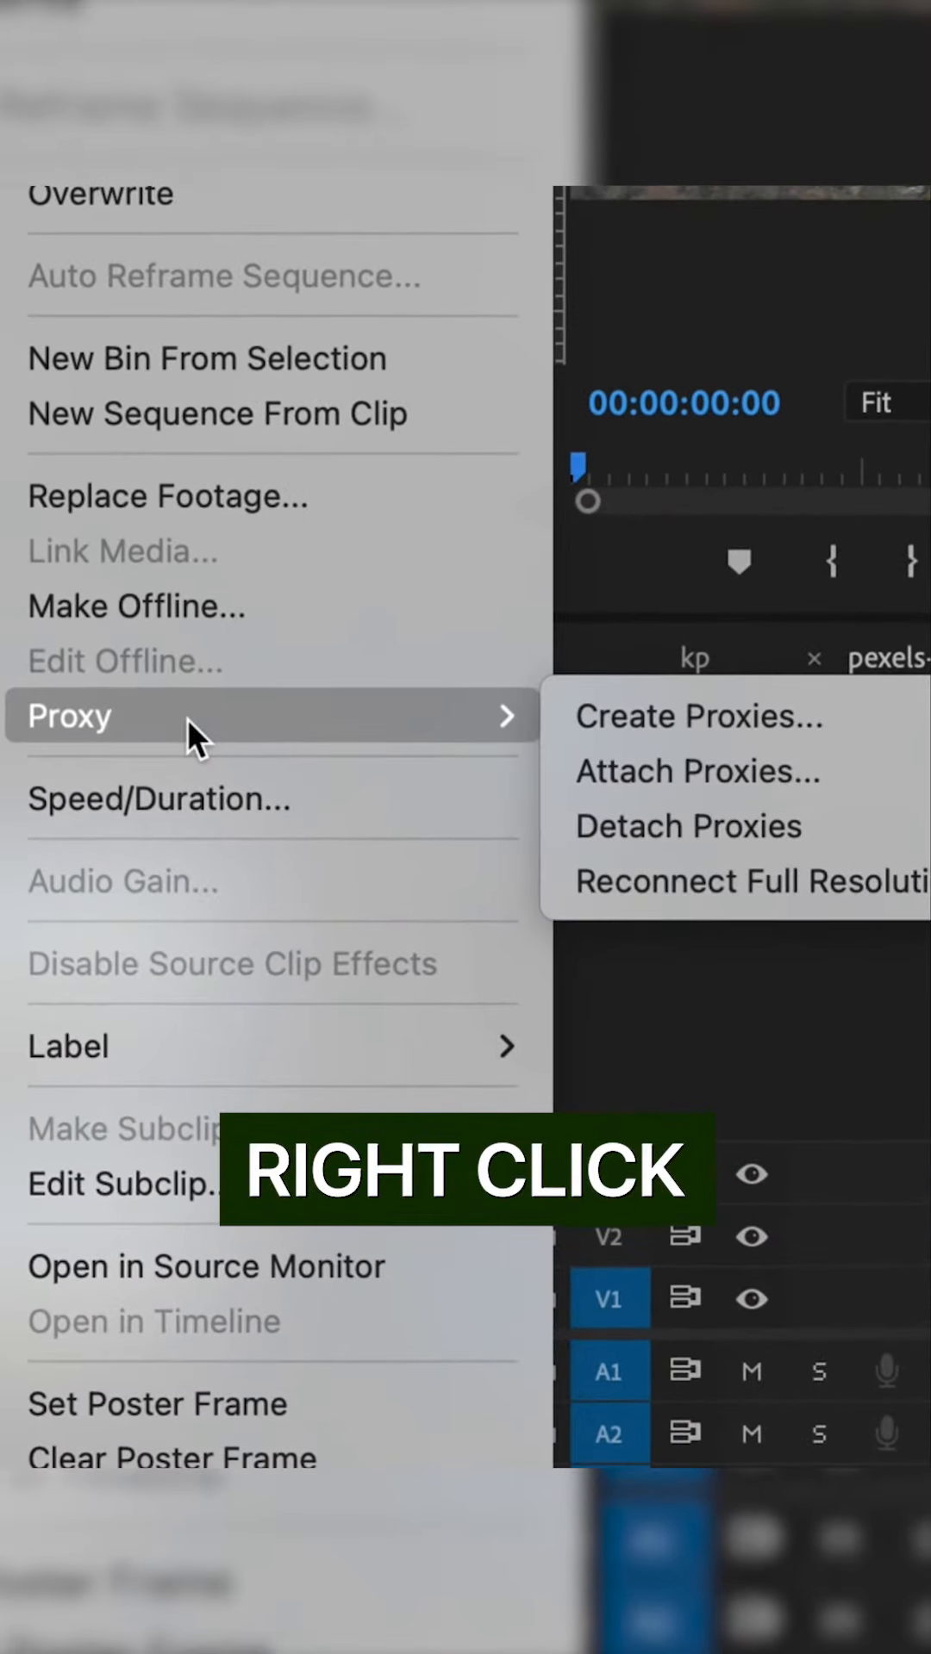
left_click(697, 715)
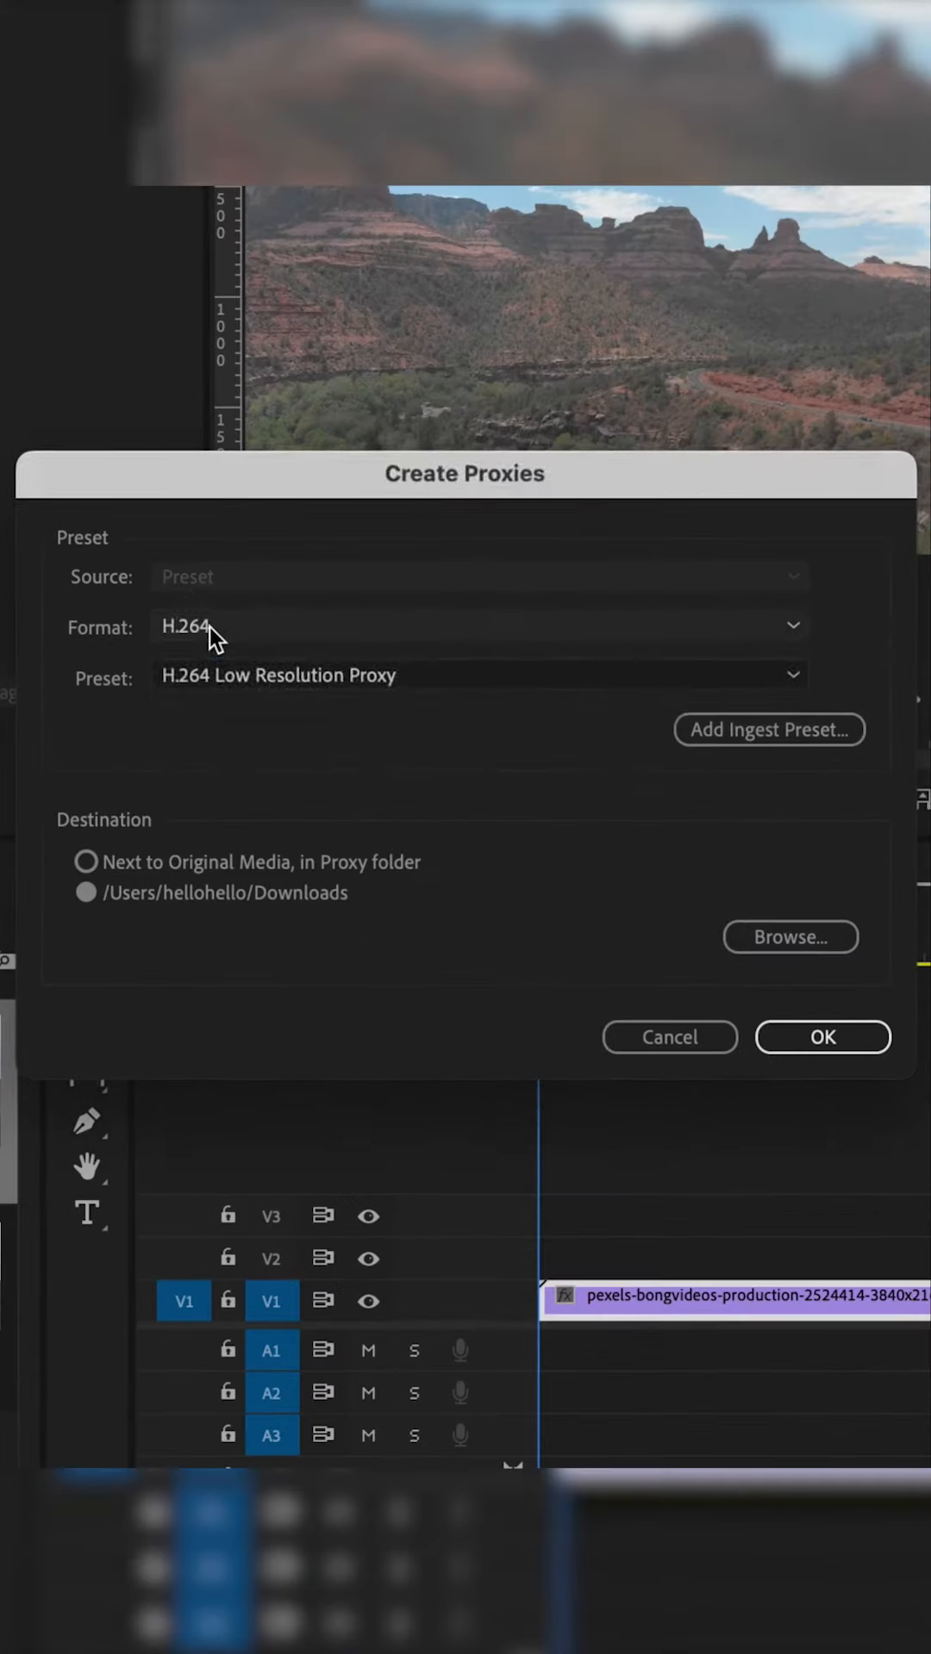
- Generate QuickTime proxies with the CineForm Low Resolution Proxy preset
left_click(475, 625)
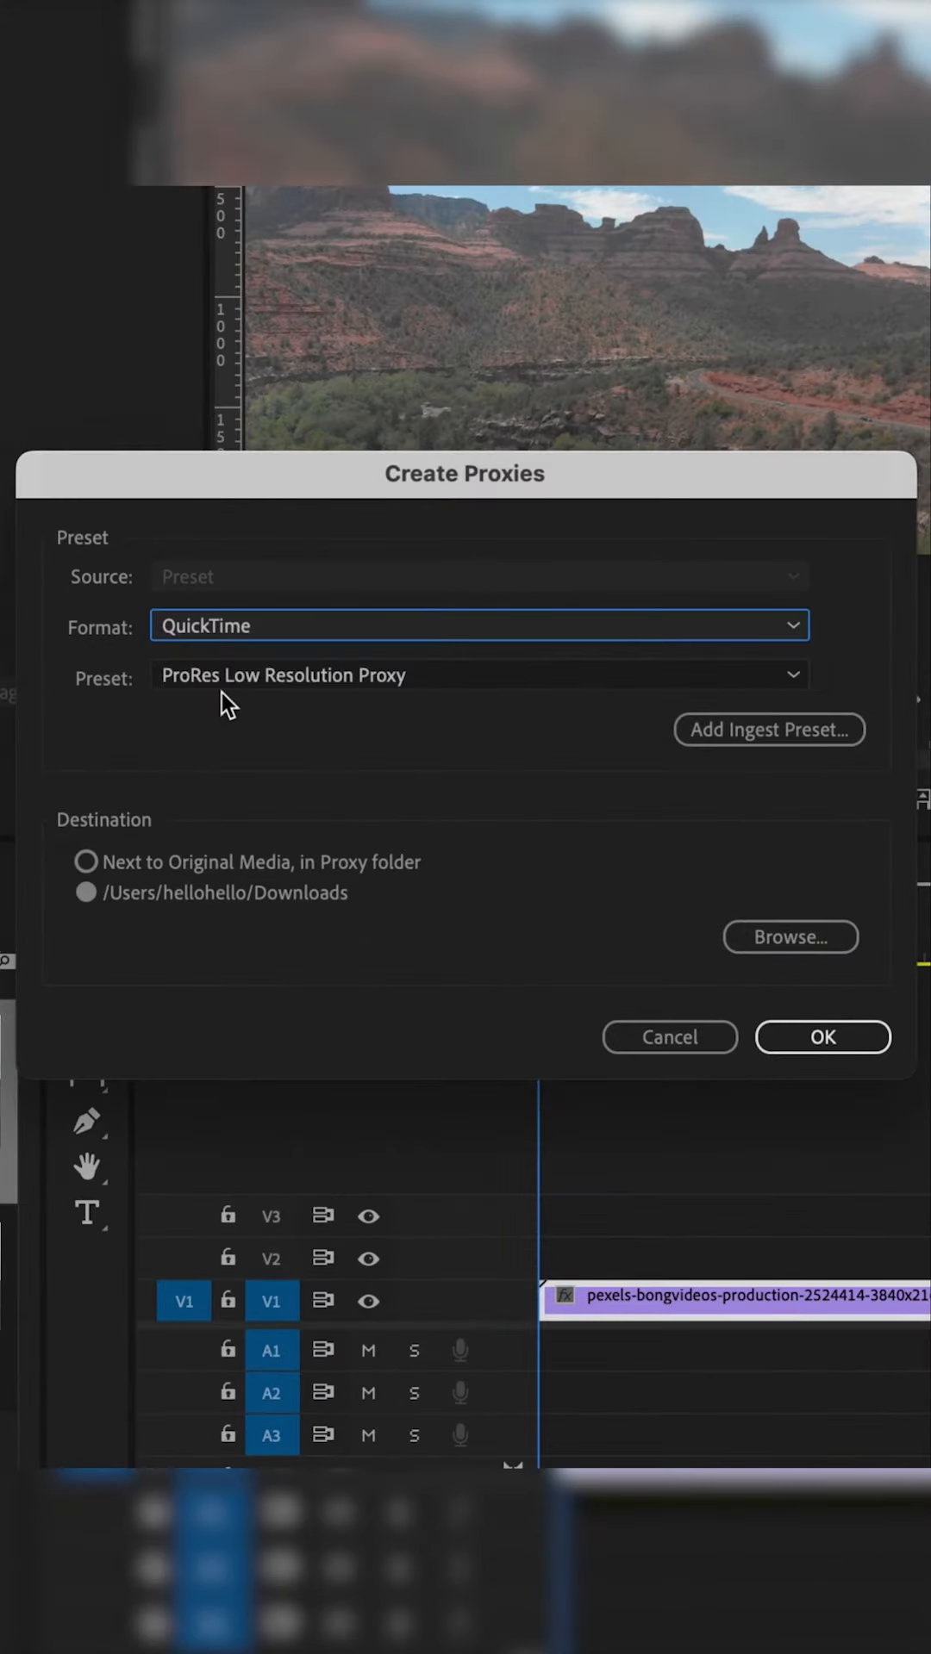
left_click(477, 675)
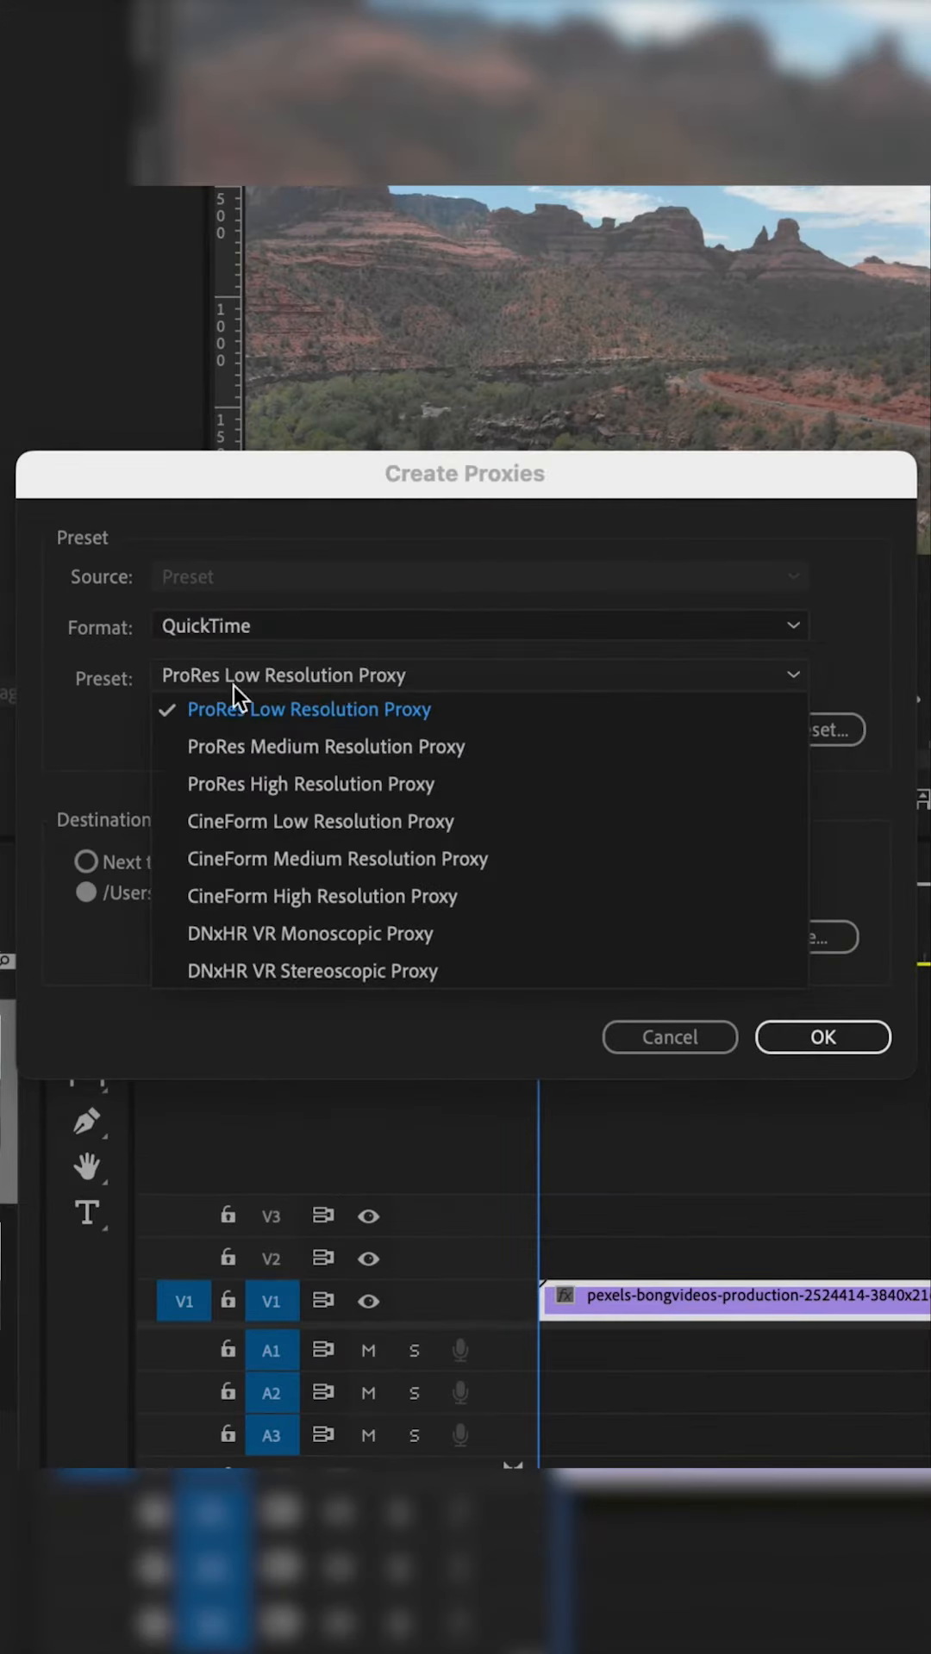
mouse_move(290, 858)
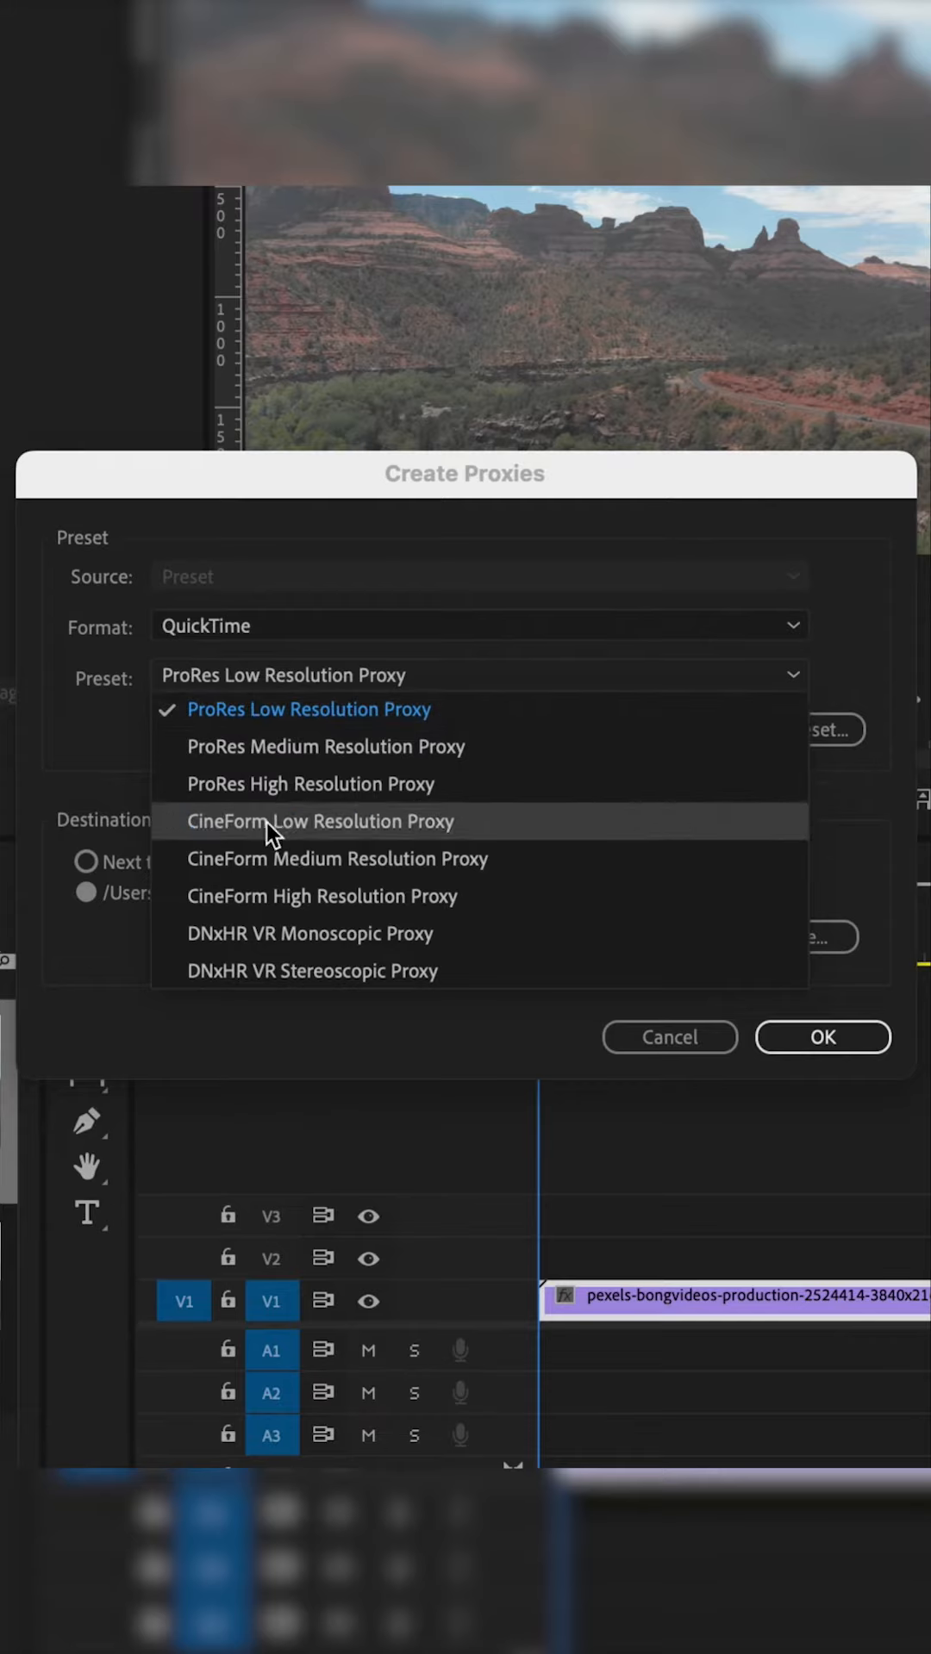
left_click(320, 822)
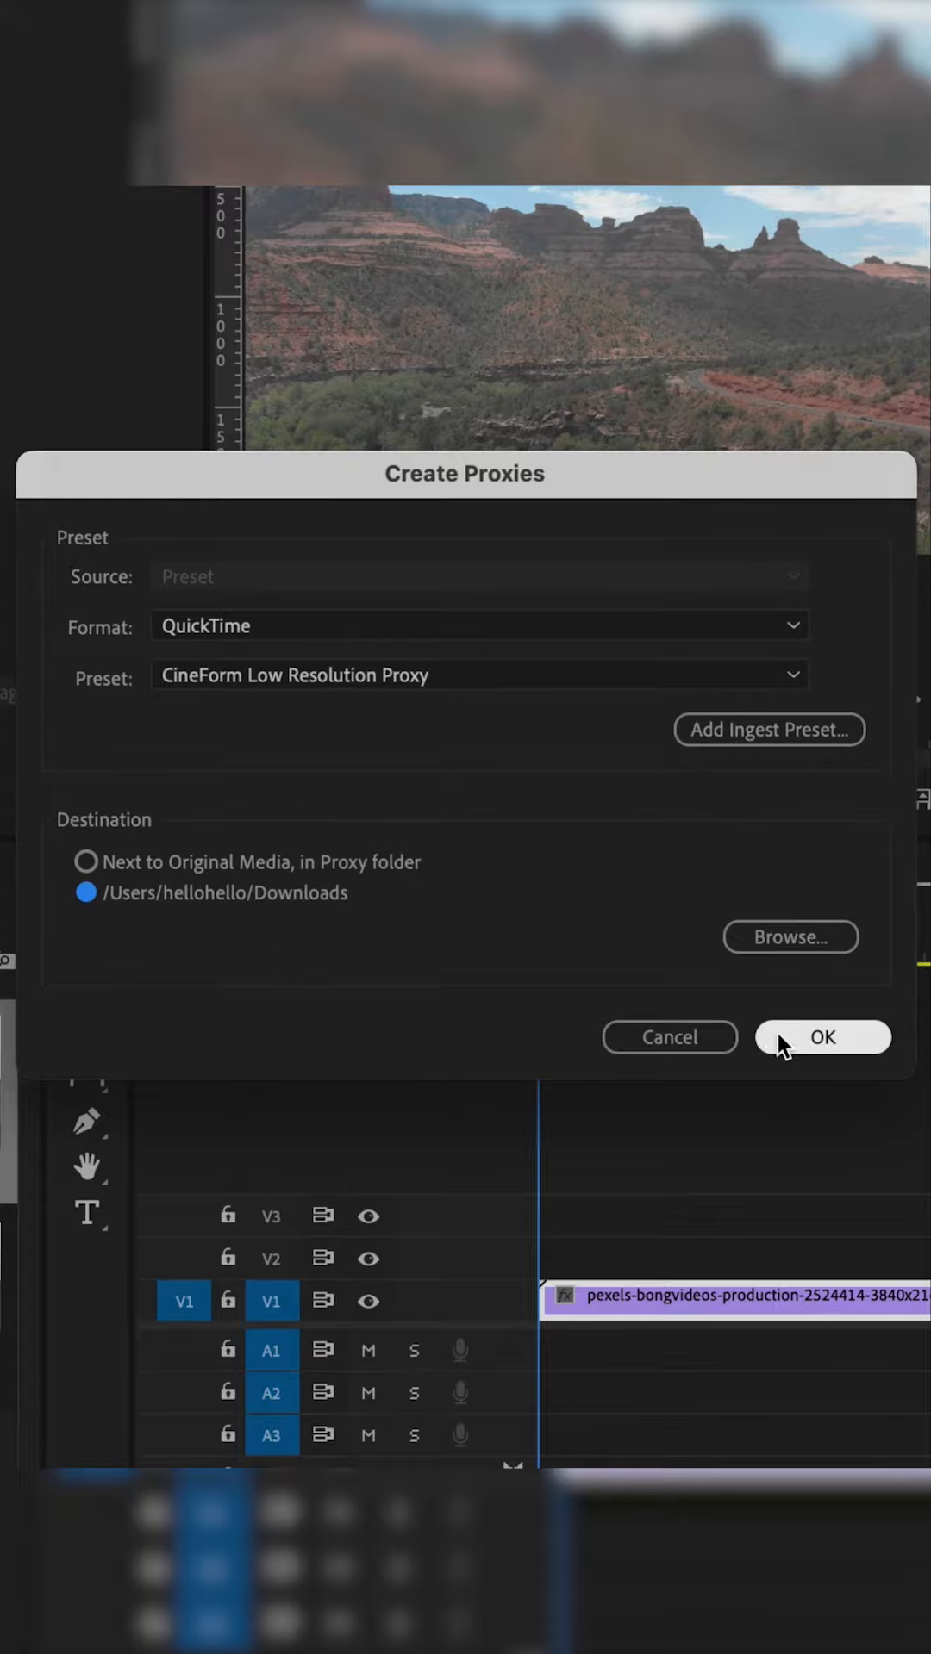
left_click(821, 1038)
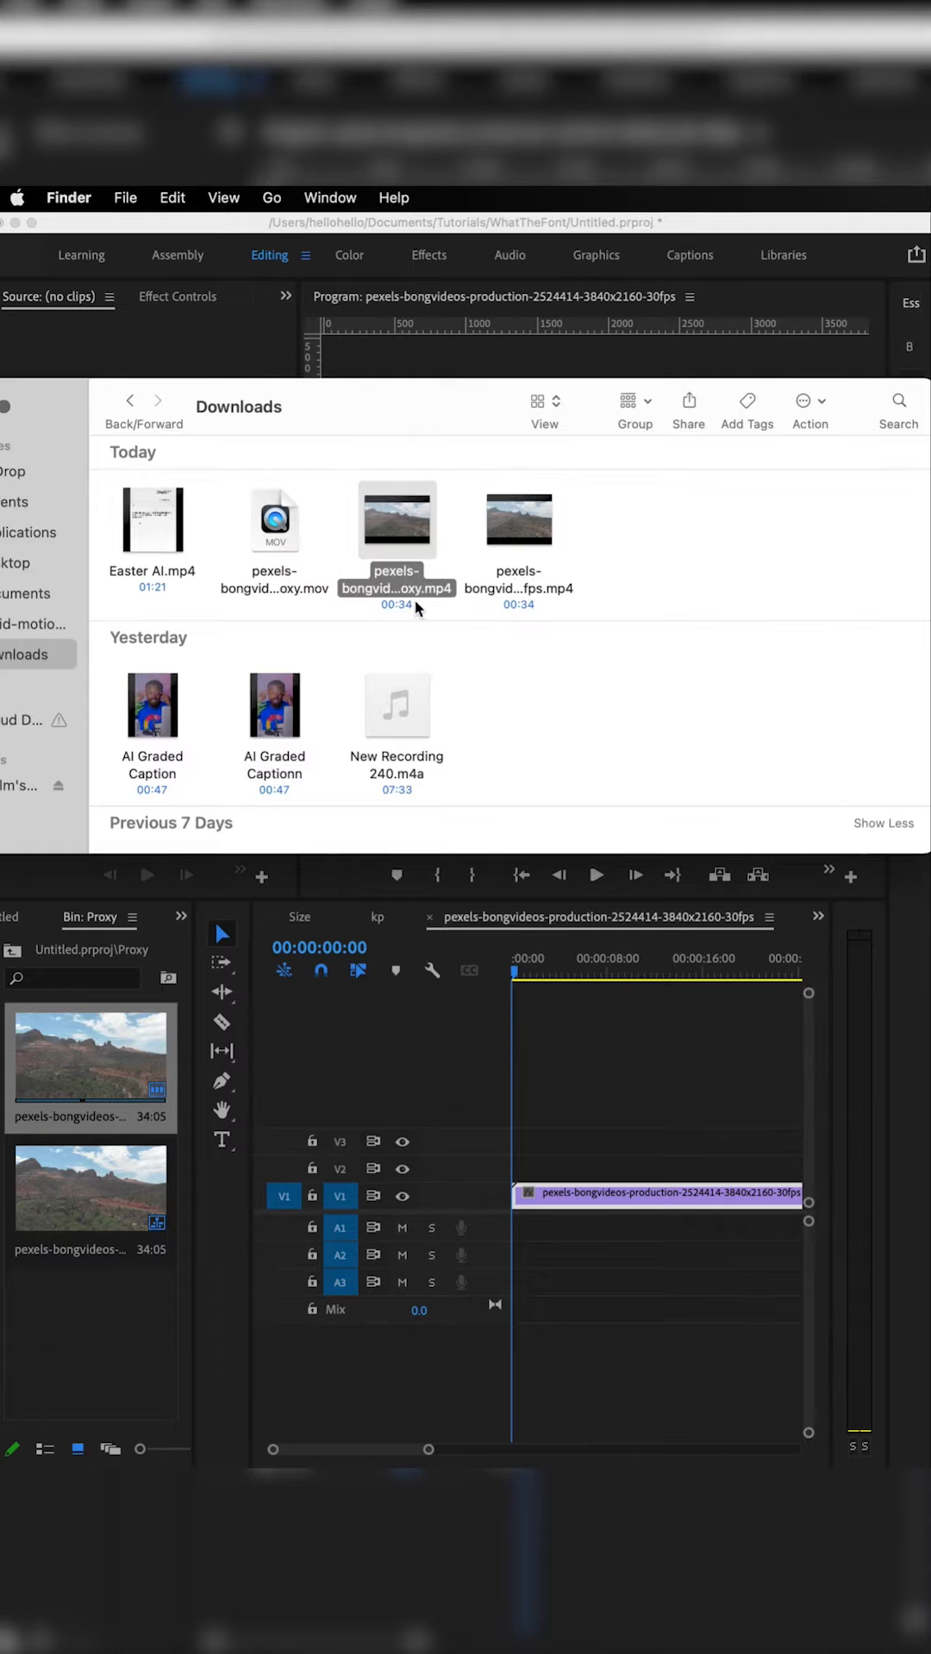
- Select the generated proxy file in the Downloads folder
left_click(570, 1197)
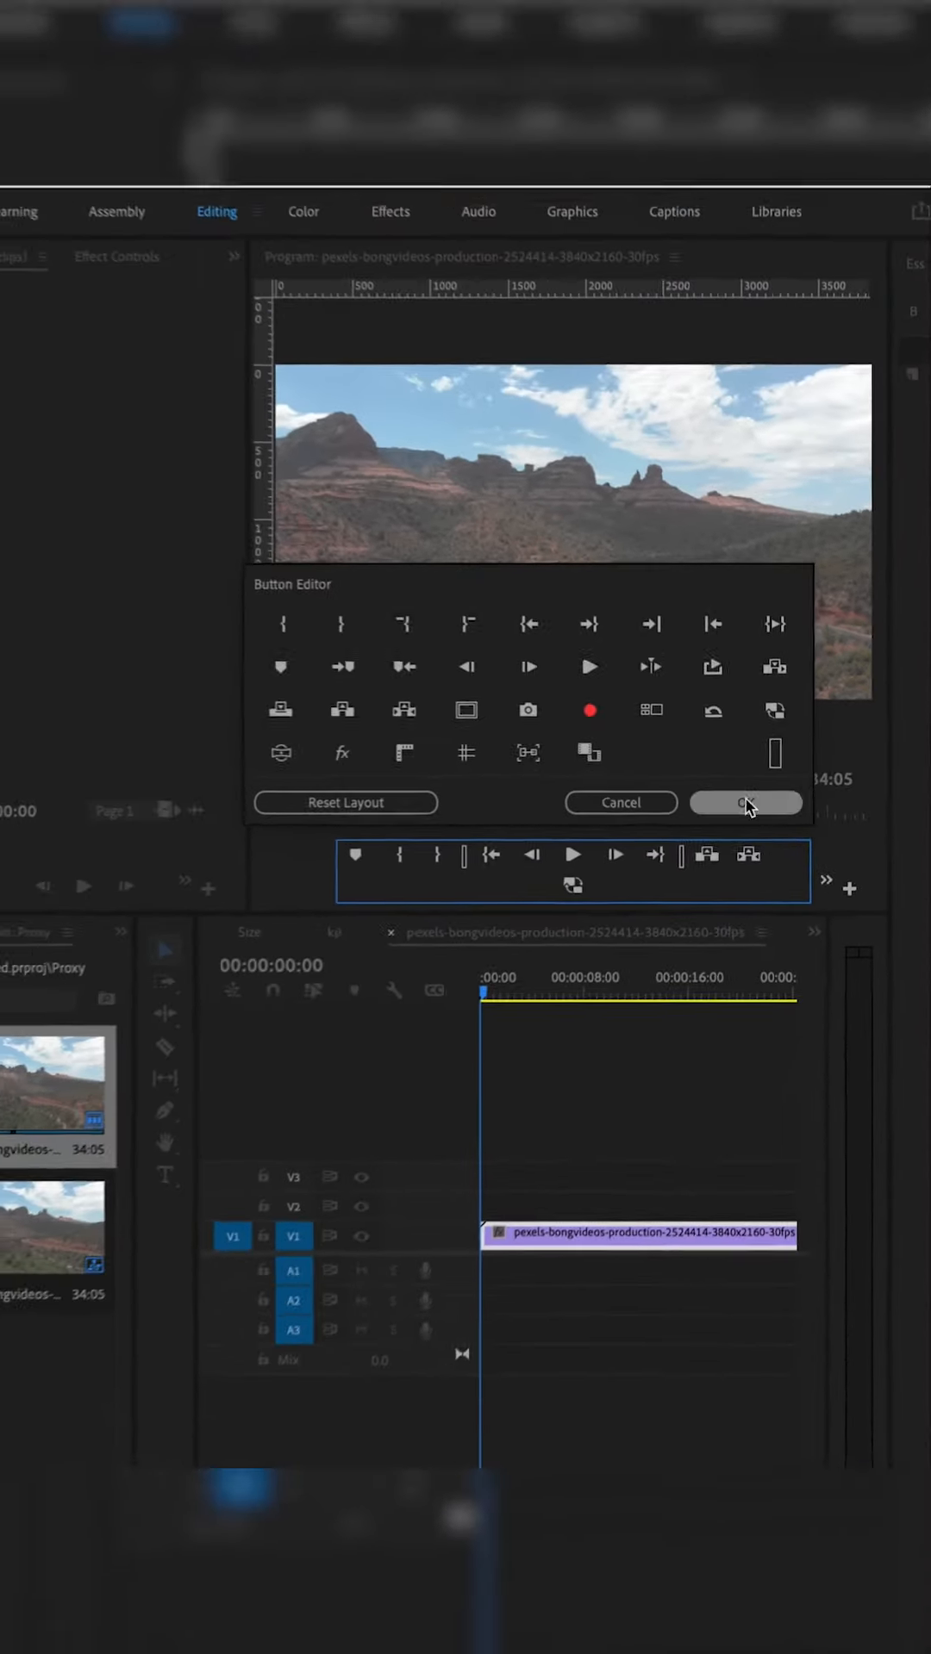
- Confirm the Toggle Proxies button layout and switch proxy playback on
left_click(743, 802)
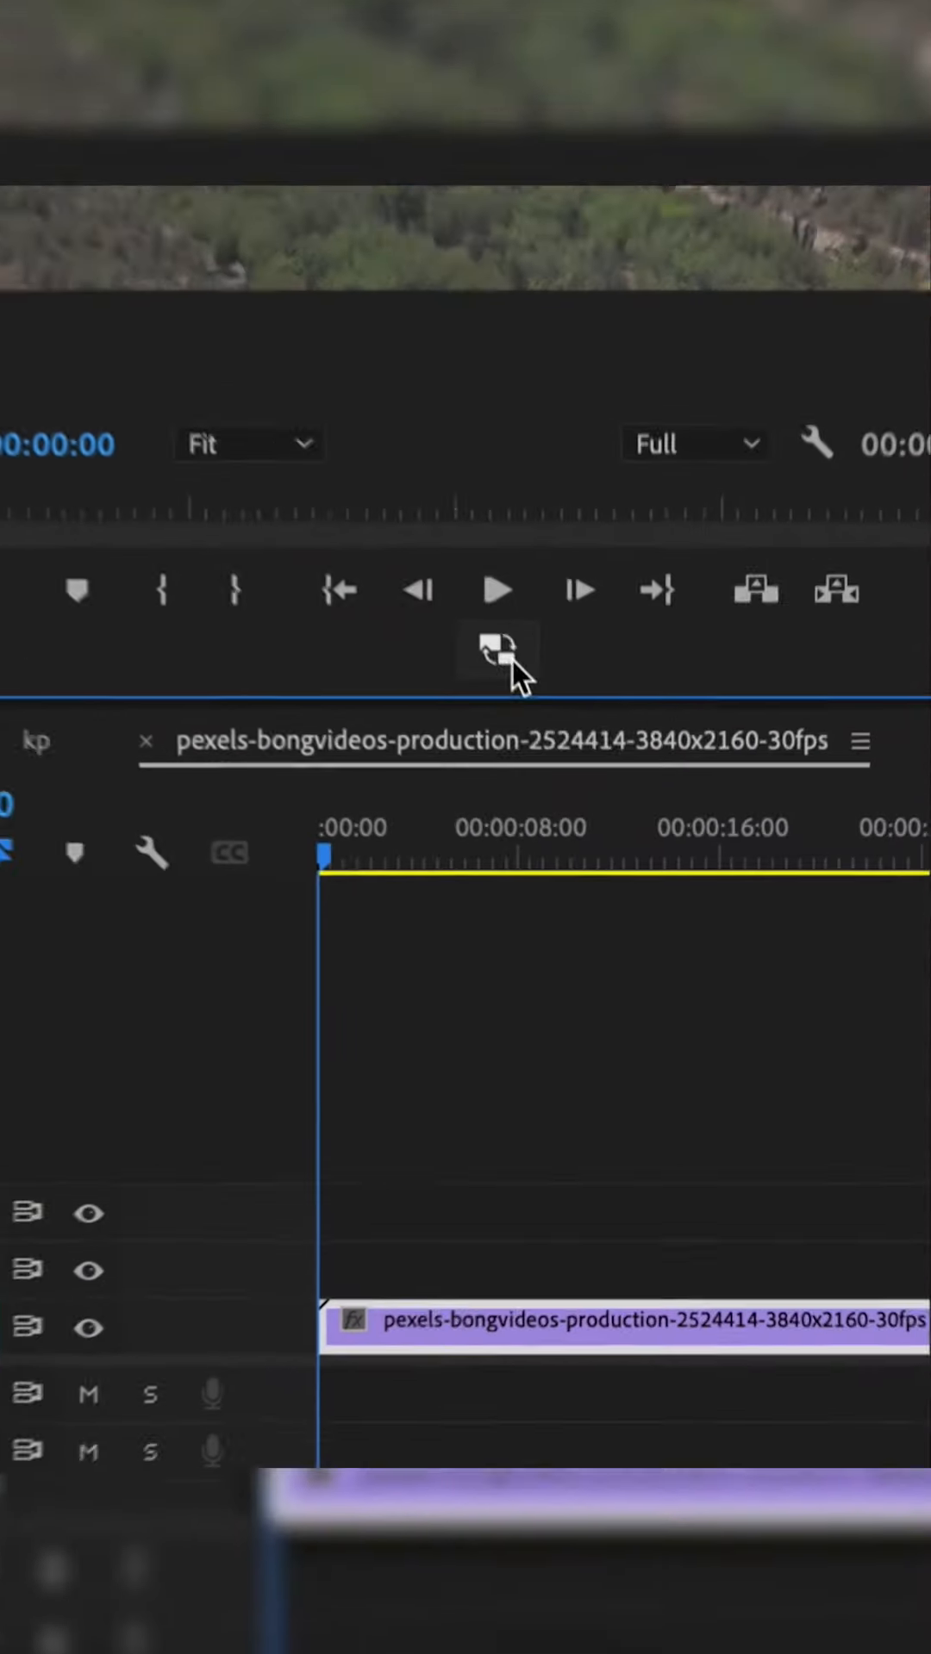
left_click(485, 649)
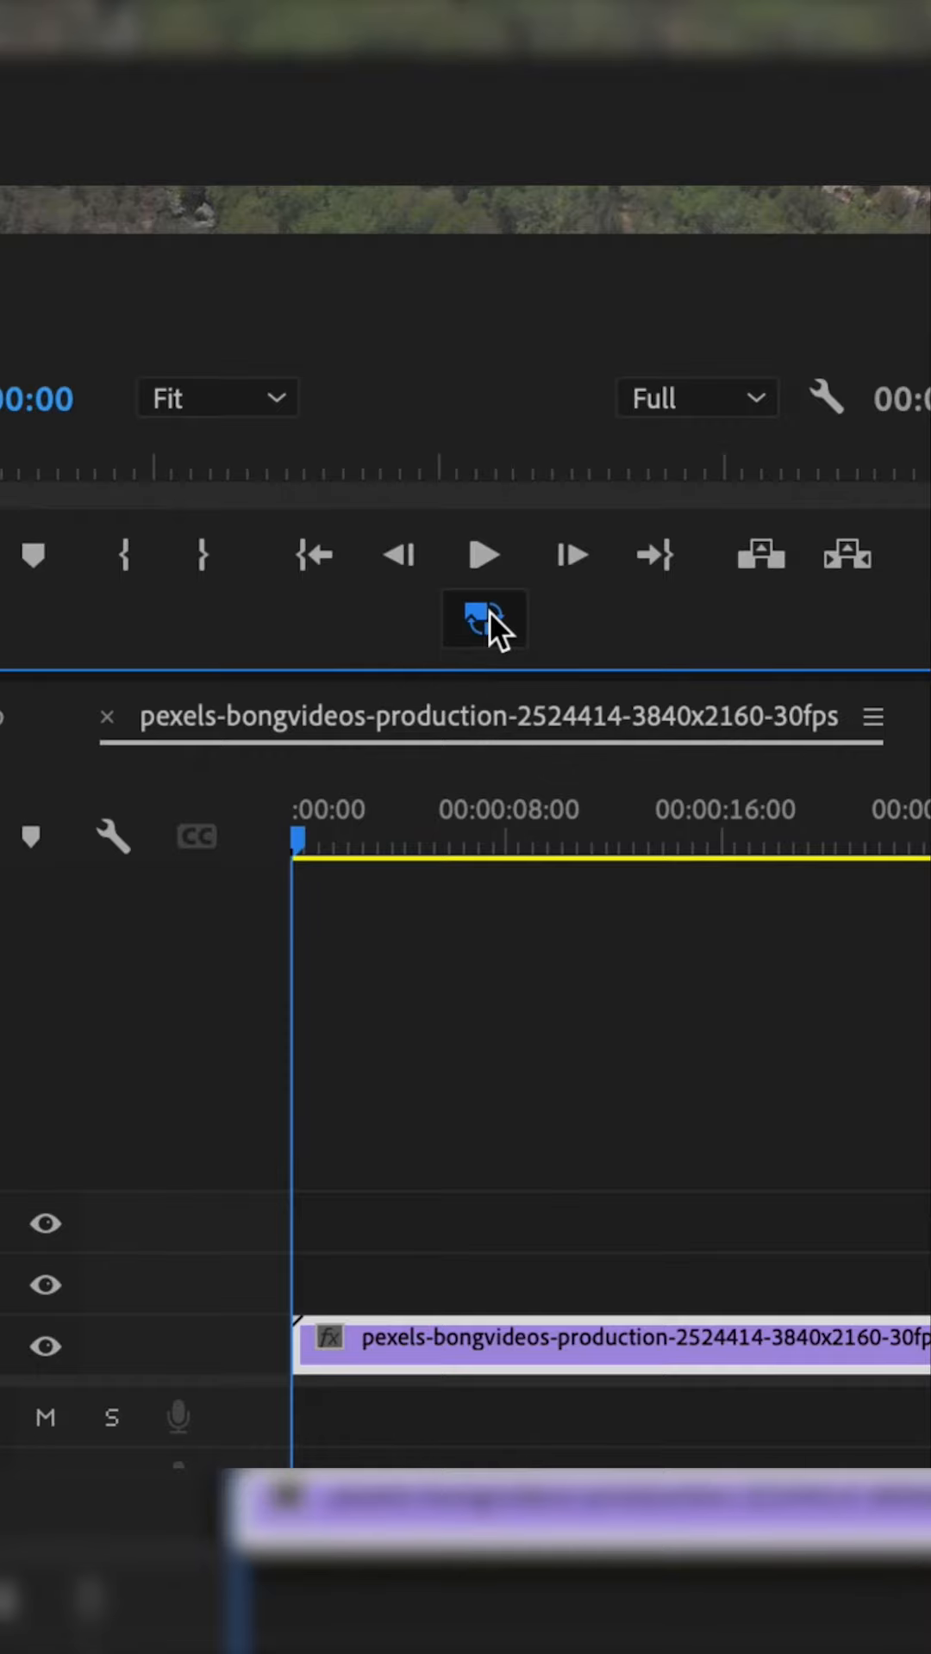